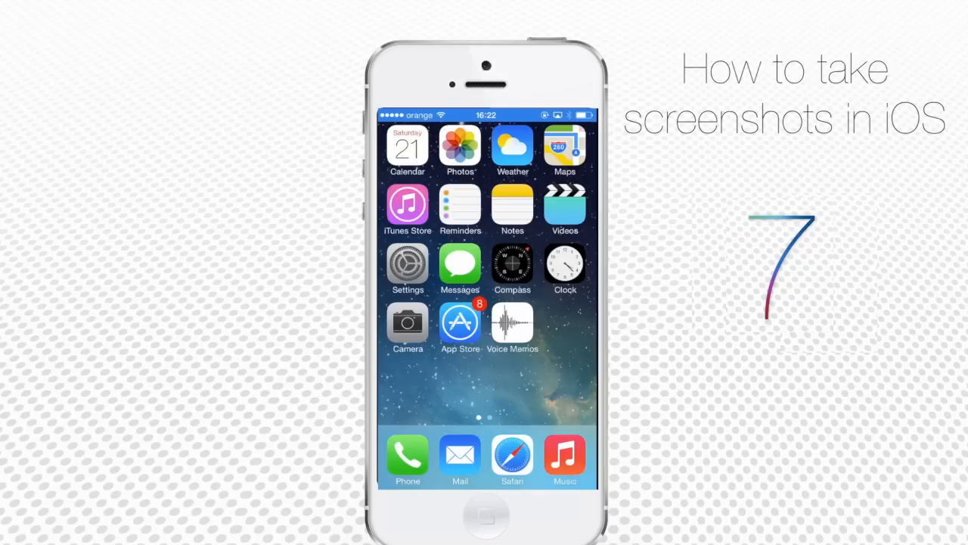
# - Check the captured screenshots in the Photos Camera Roll
pyautogui.click(460, 144)
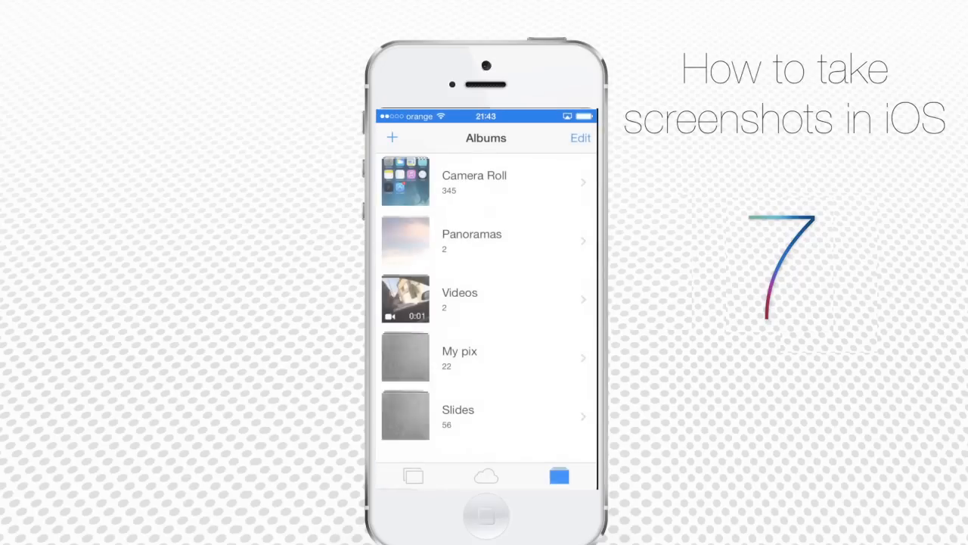
pyautogui.click(474, 181)
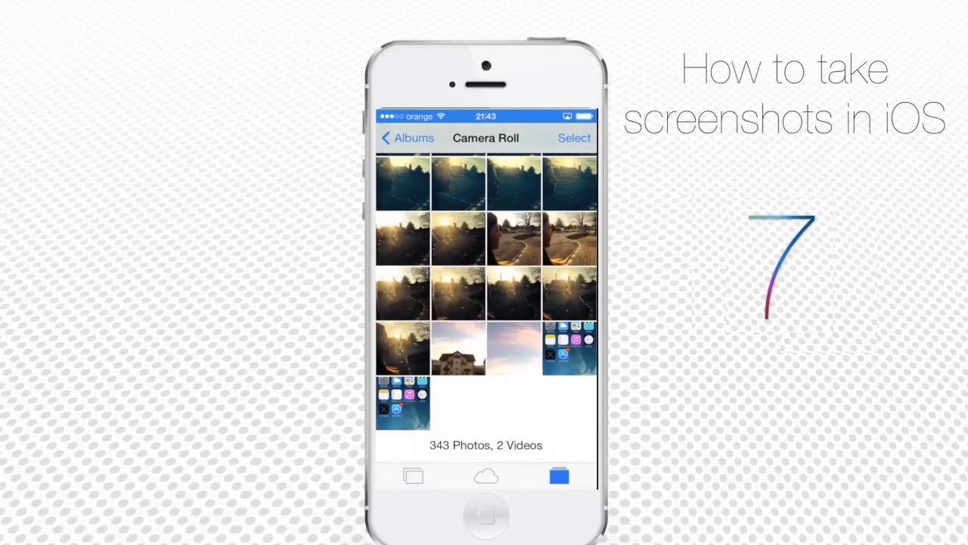
pyautogui.click(408, 138)
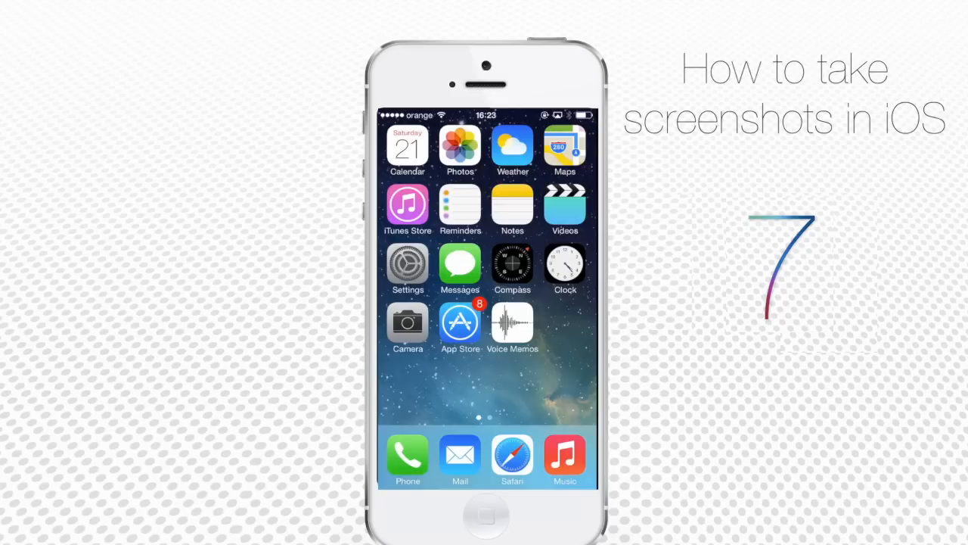
# - Switch on AssistiveTouch under Settings > General > Accessibility
pyautogui.click(407, 261)
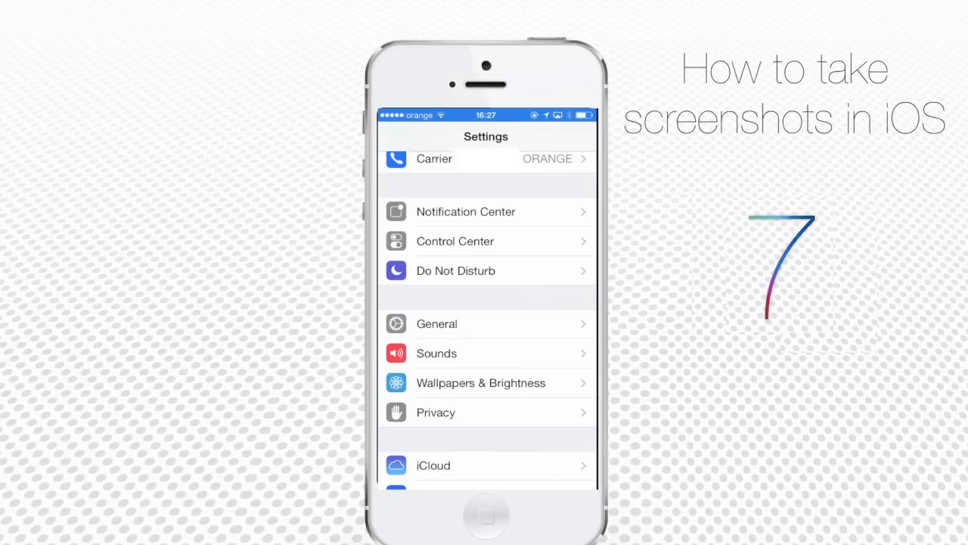
pyautogui.click(436, 324)
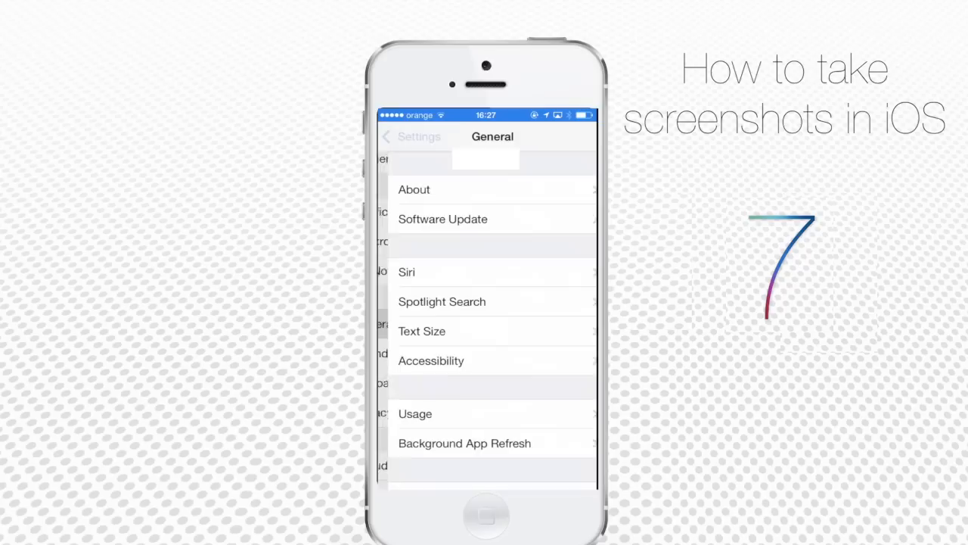
pyautogui.click(431, 360)
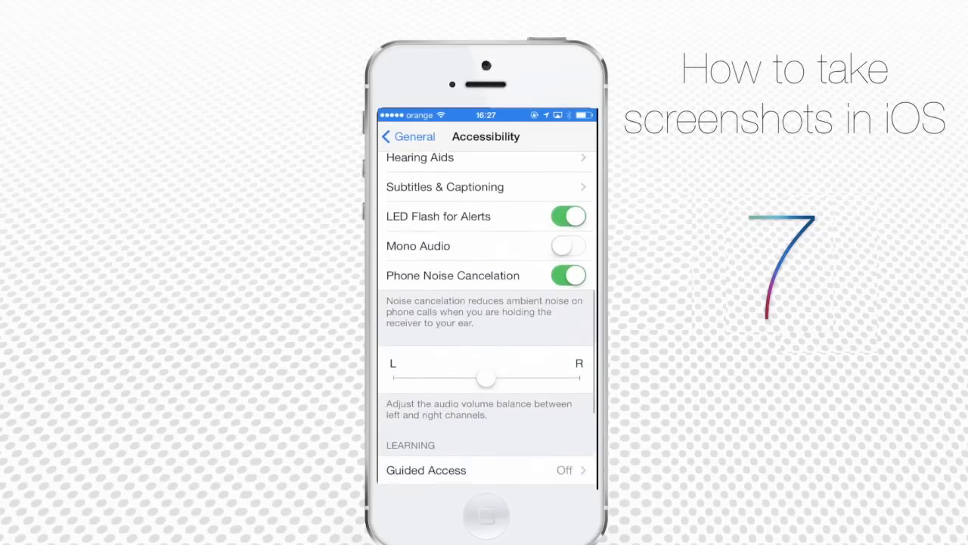
pyautogui.scroll(-3)
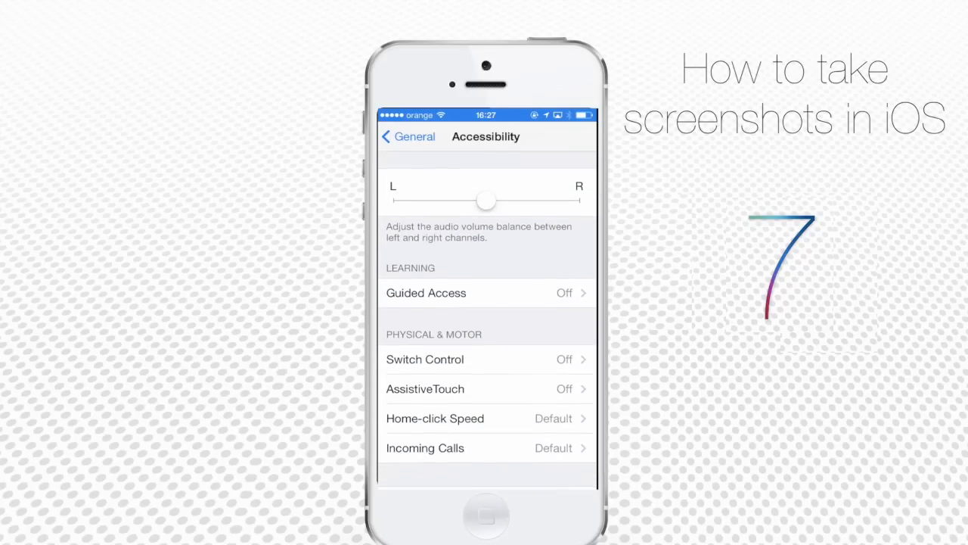
pyautogui.click(426, 388)
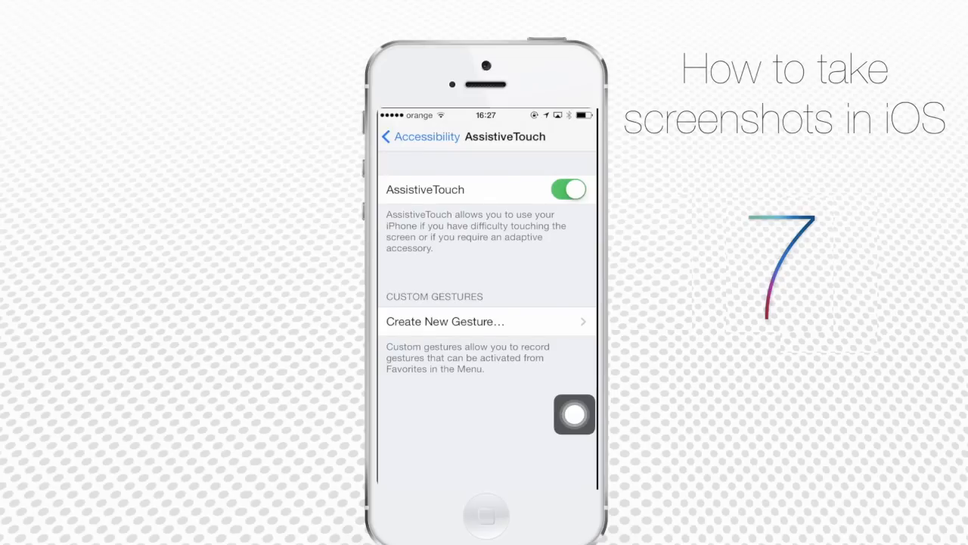
pyautogui.click(575, 414)
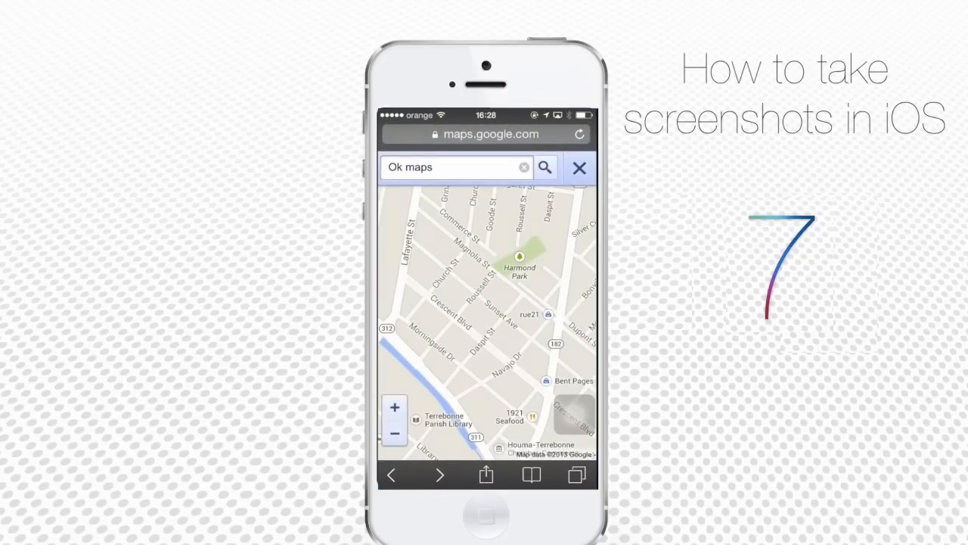
# - Screenshot the Google Maps page through the AssistiveTouch menu, then go Home and reopen Settings
pyautogui.click(545, 168)
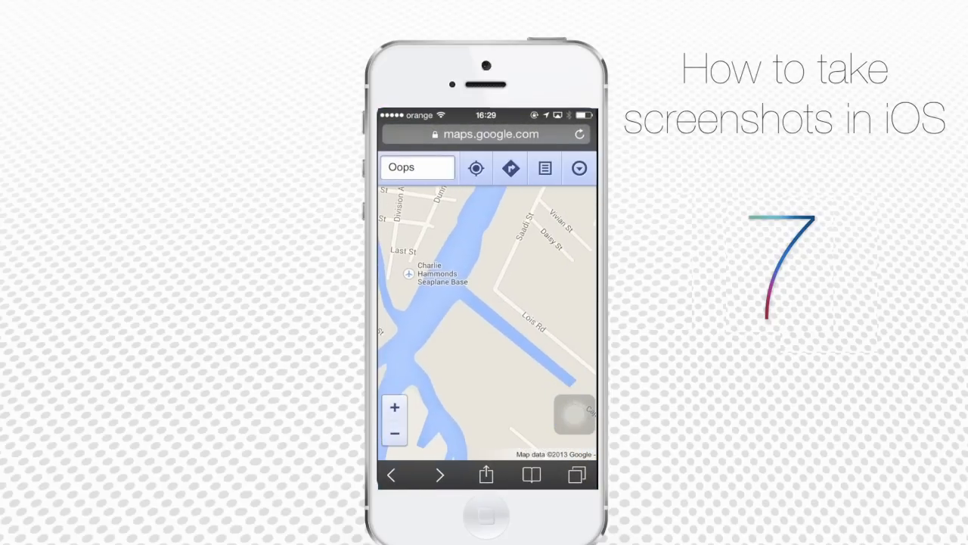
pyautogui.click(575, 414)
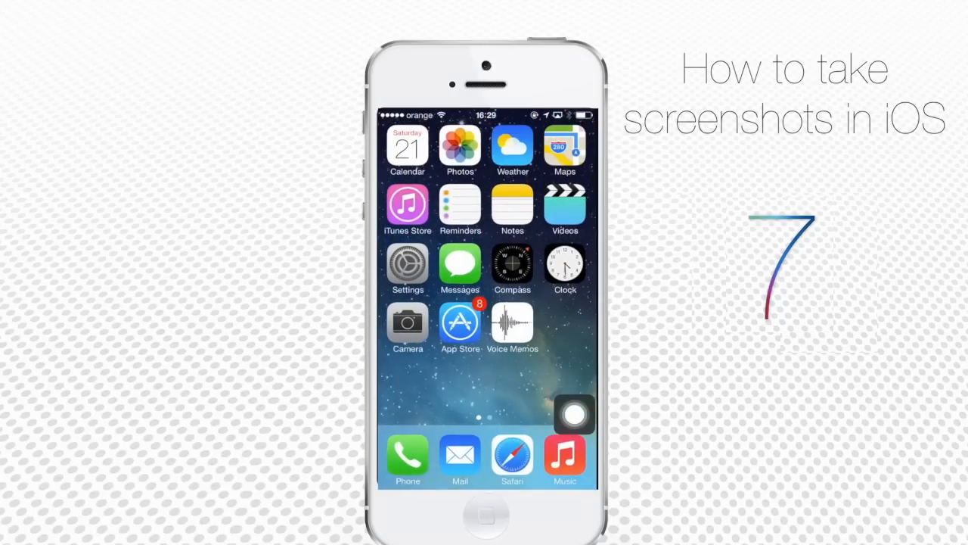
pyautogui.click(460, 144)
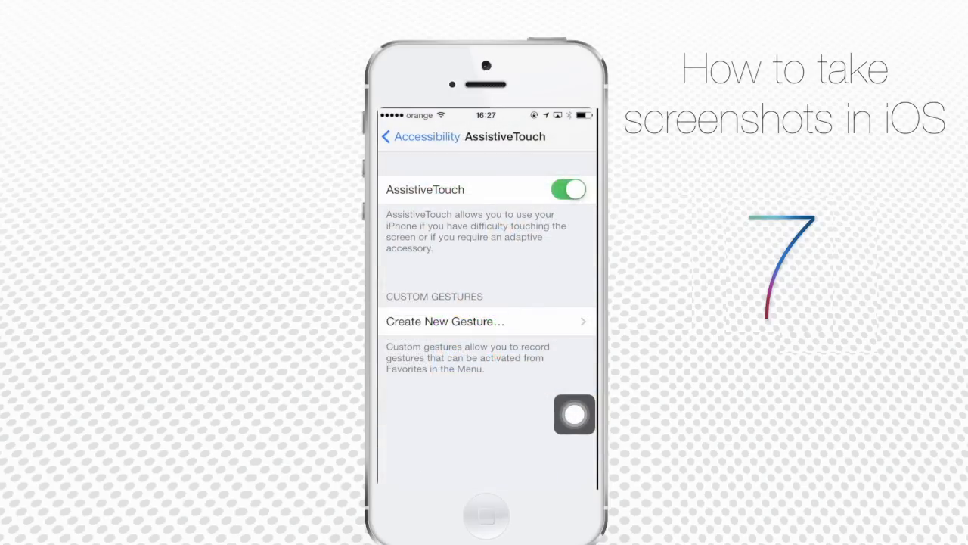
# - Flip the AssistiveTouch switch to off on its settings page
pyautogui.click(568, 189)
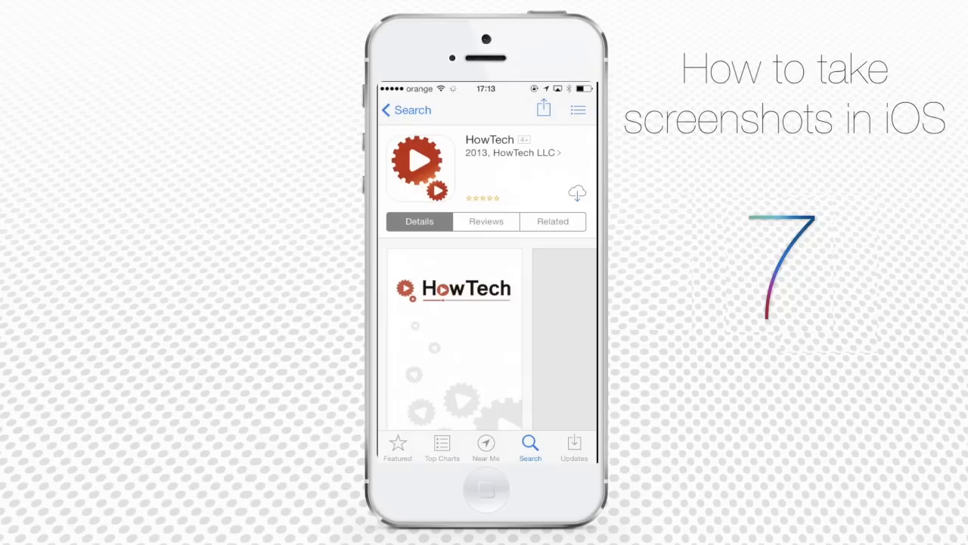
# - Scroll the HowTech app's details page down to its preview screenshots
pyautogui.scroll(-3)
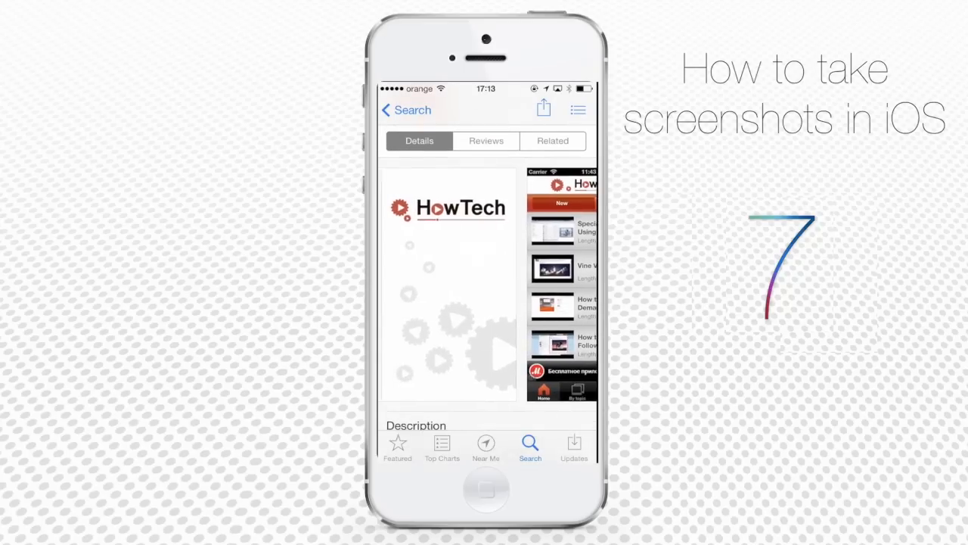